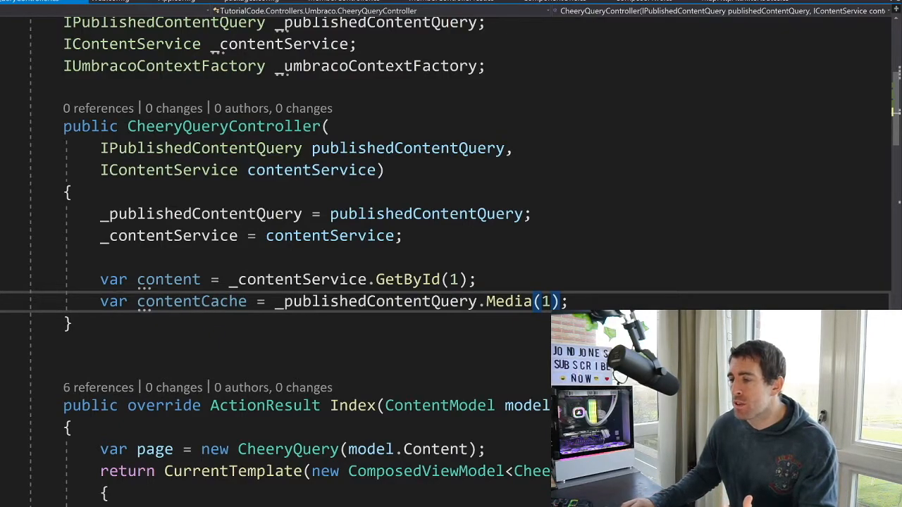
# Step: Try IntelliSense members at the end of the GetById line
pyautogui.click(465, 279)
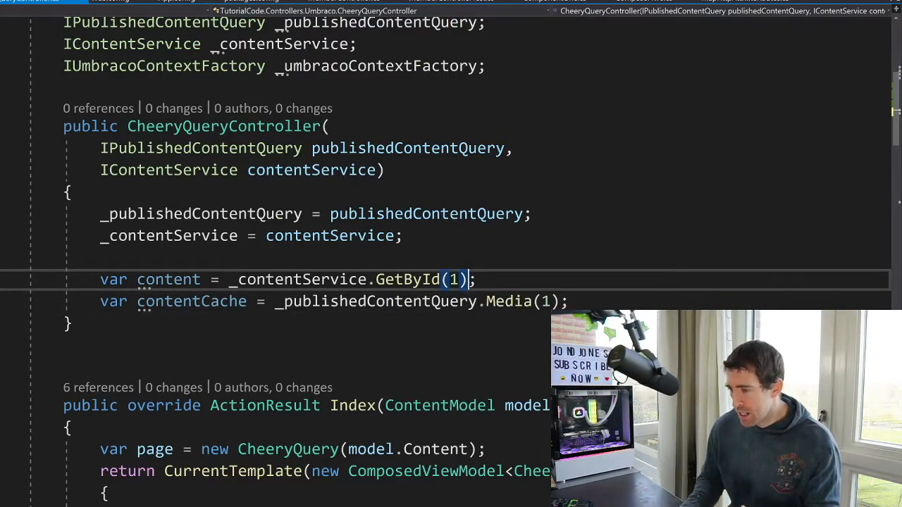
pyautogui.write('.ur')
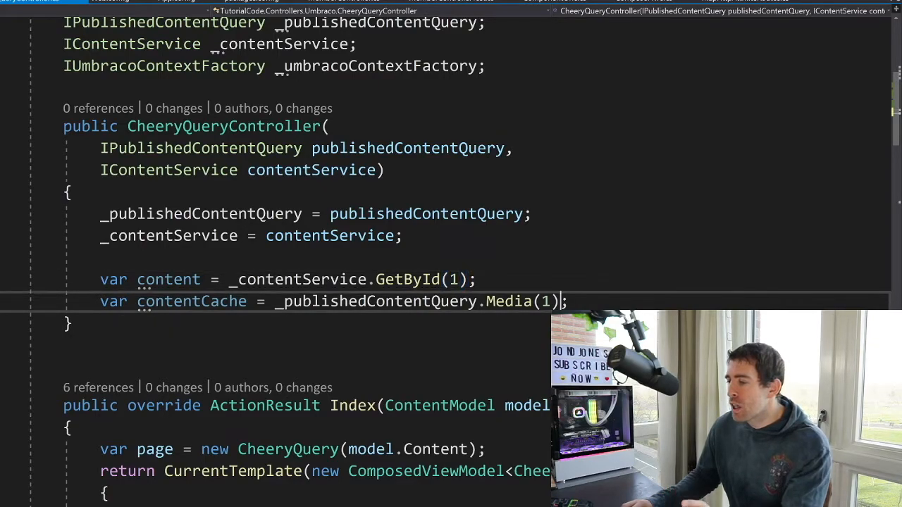
pyautogui.write('.ut')
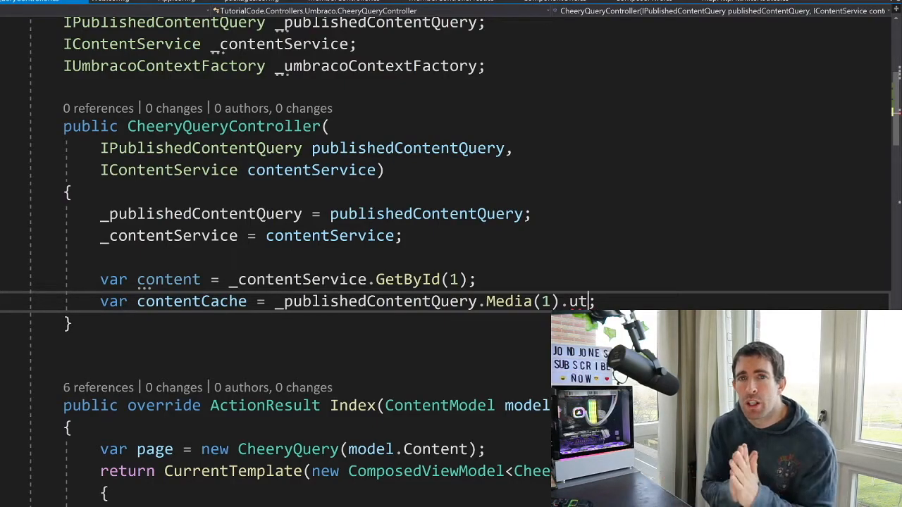
# Step: Scroll to the TimeDatabaseQuery and TimeCacheQuery methods, then switch to the HamsterDance view
pyautogui.scroll(-3)
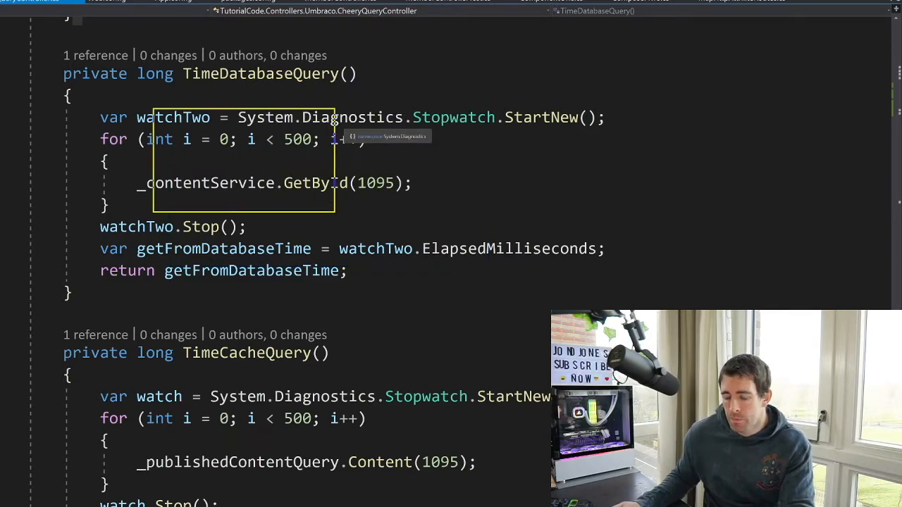
pyautogui.scroll(-3)
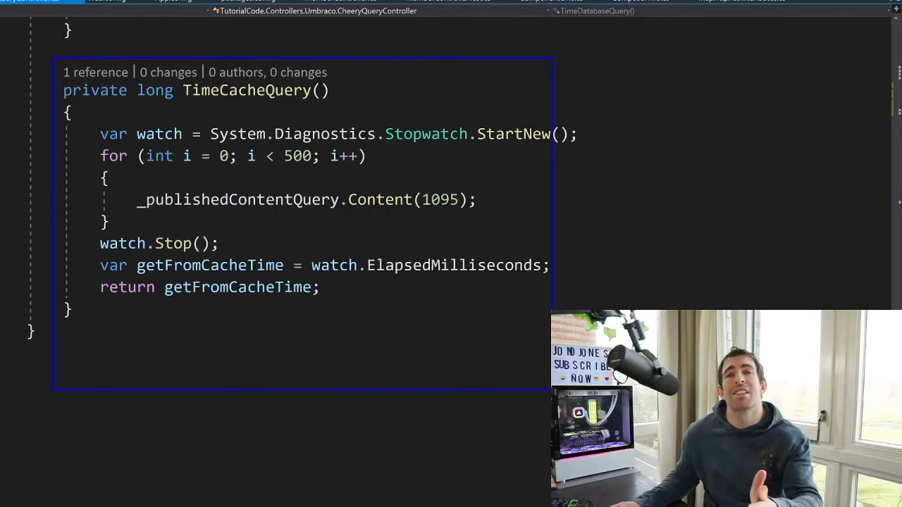
pyautogui.click(44, 7)
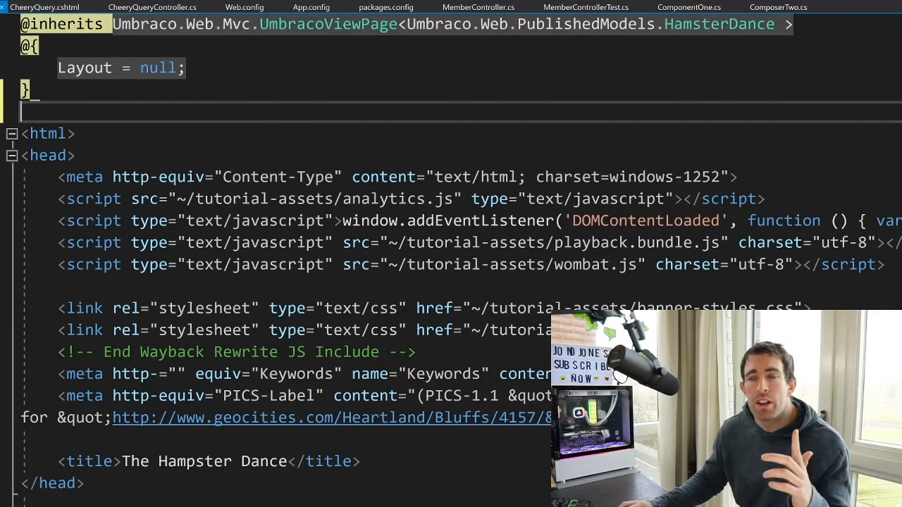
pyautogui.write('@')
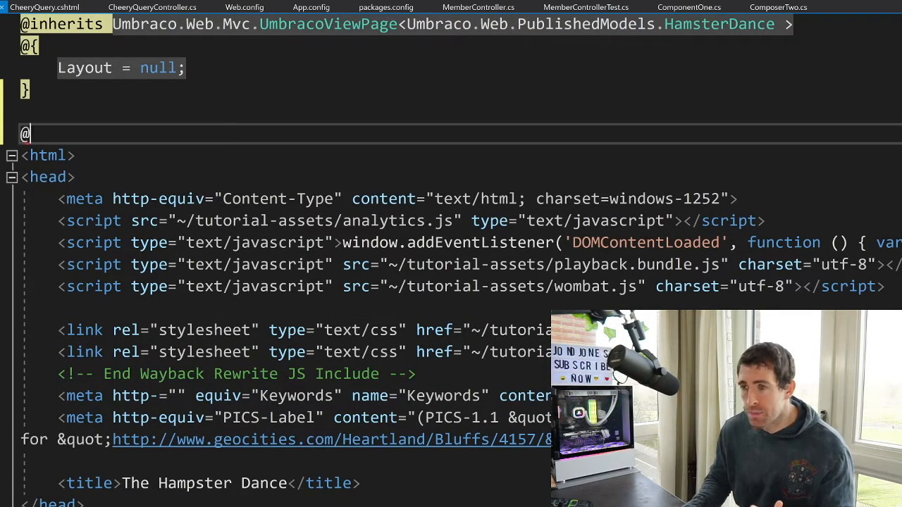
pyautogui.write('Medi')
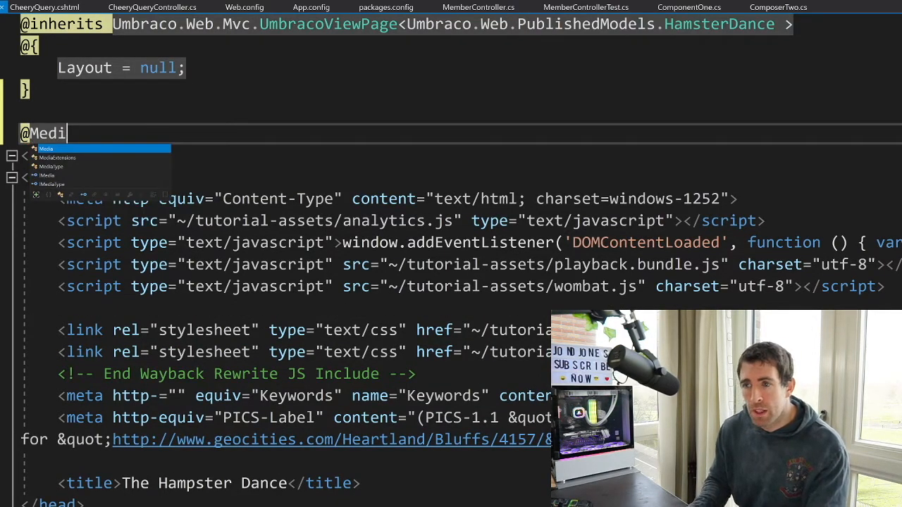
pyautogui.write('@Umbraco')
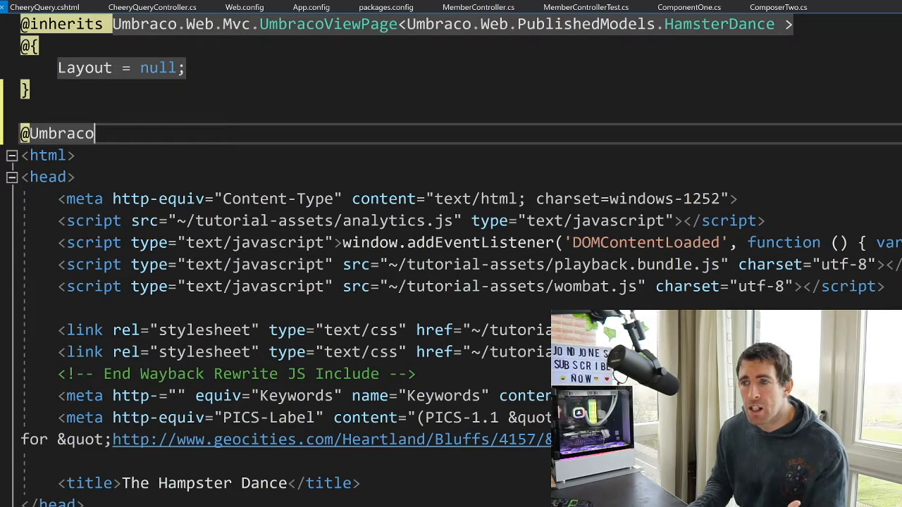
pyautogui.write('.Me')
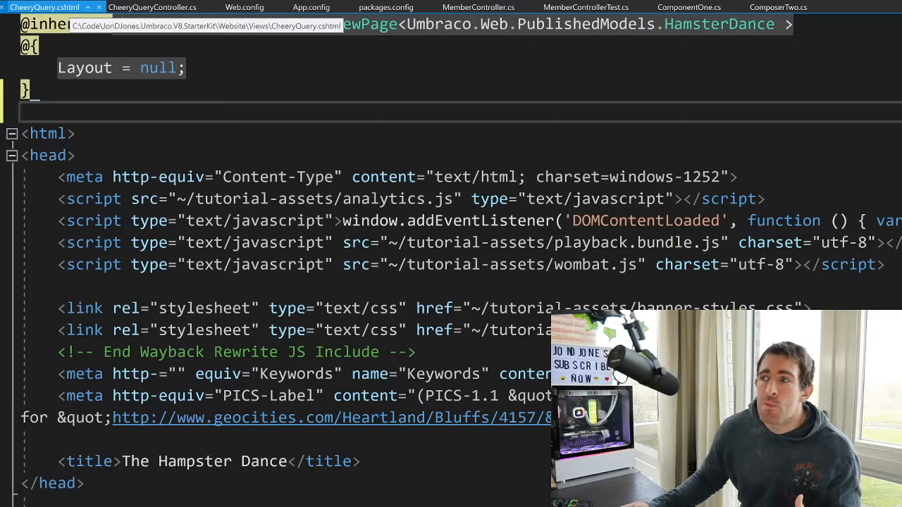
# Step: Review the helper and media URL ToString code in CheeryQuery.cshtml, then open CheeryQueryController.cs
pyautogui.scroll(-3)
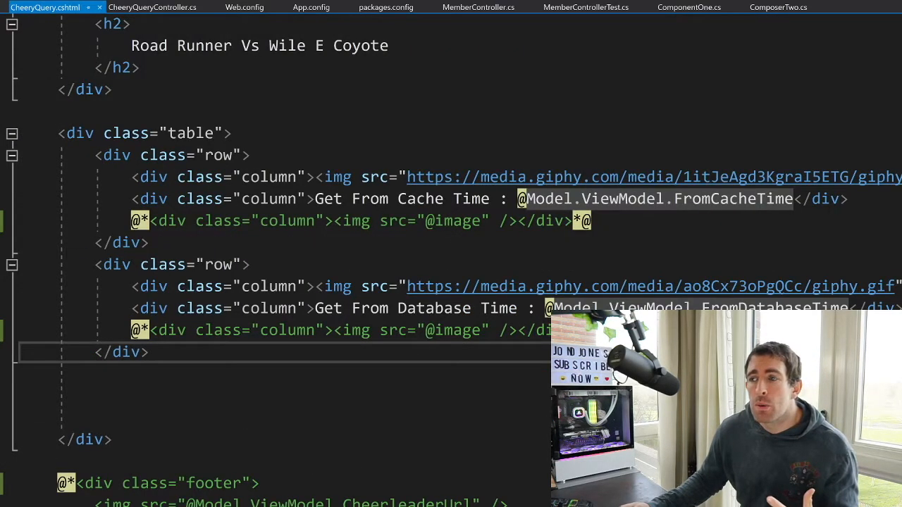
pyautogui.scroll(3)
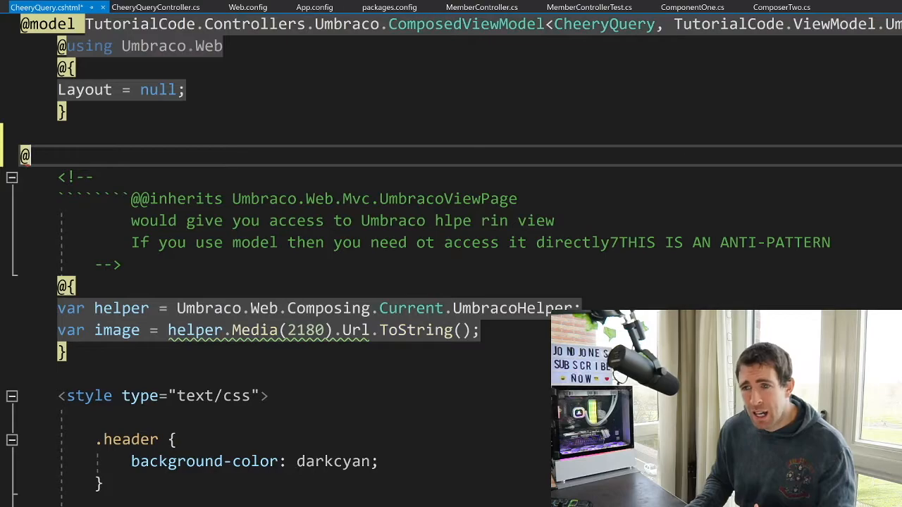
pyautogui.write('Umb')
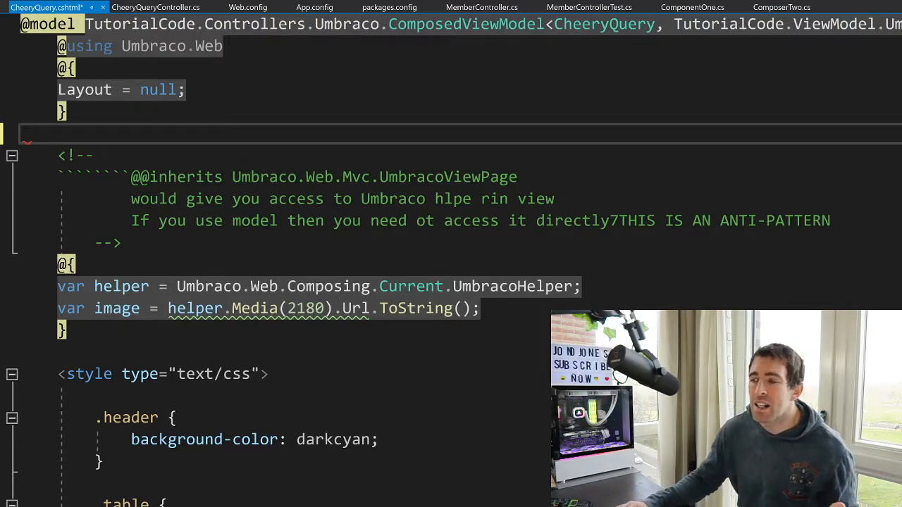
pyautogui.scroll(-3)
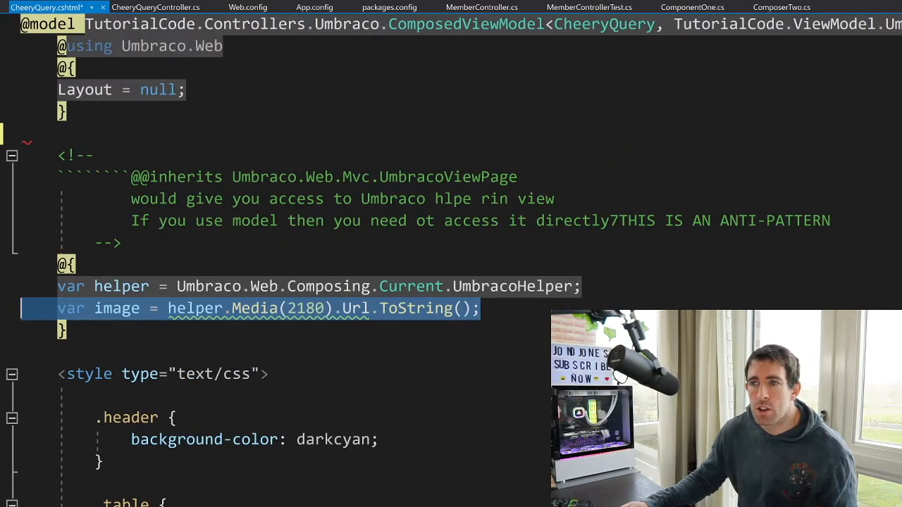
pyautogui.click(268, 309)
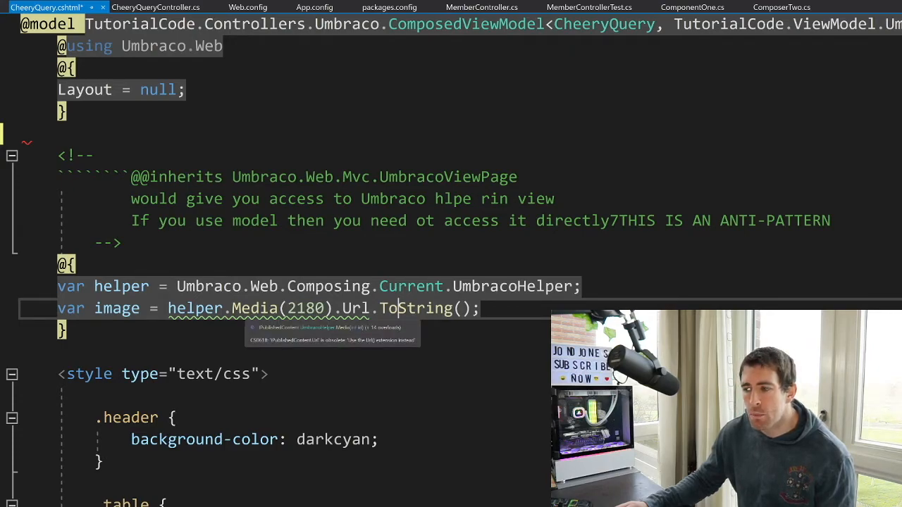
pyautogui.doubleClick(414, 308)
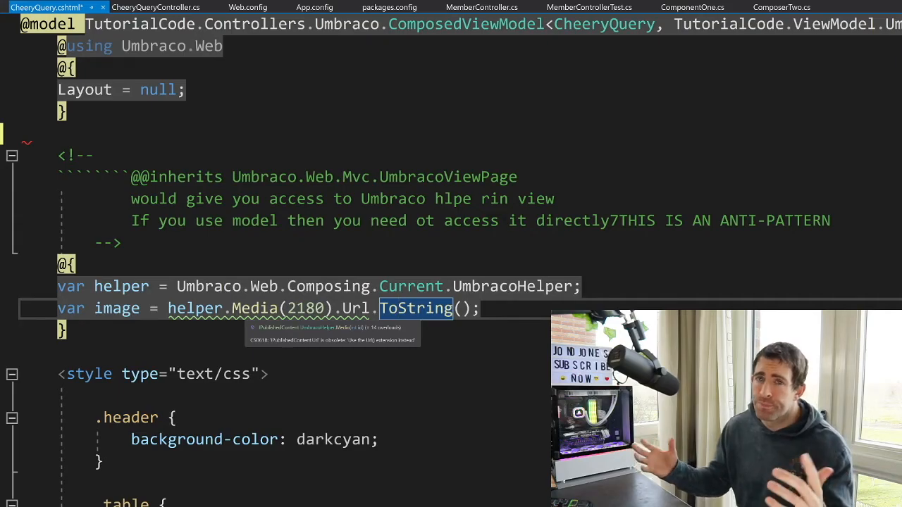
pyautogui.click(149, 7)
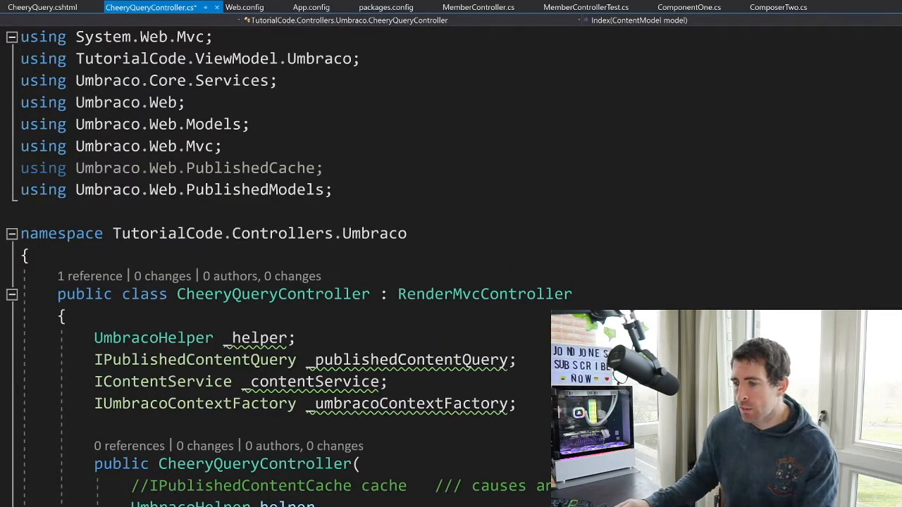
# Step: Write an UmbracoContext GetById( lookup in the CheeryQuery Index action with IntelliSense
pyautogui.scroll(-3)
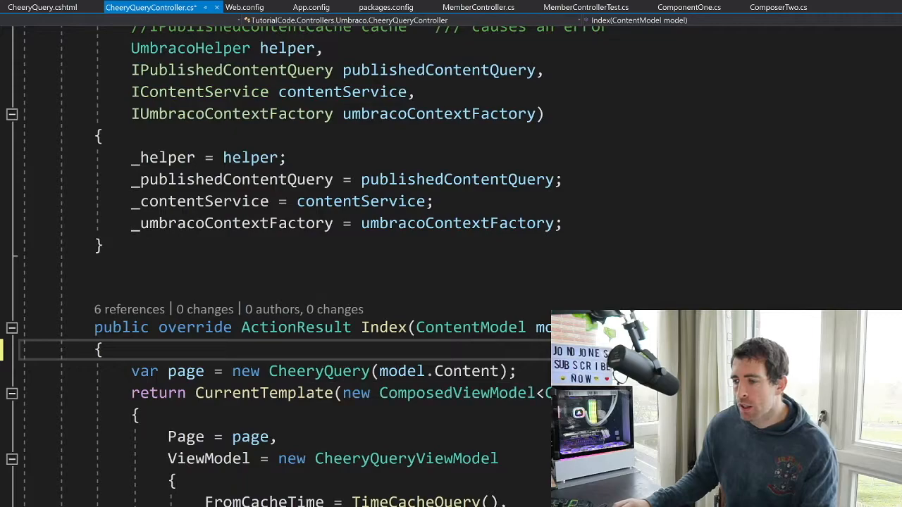
pyautogui.write('UmbracoContext.Content')
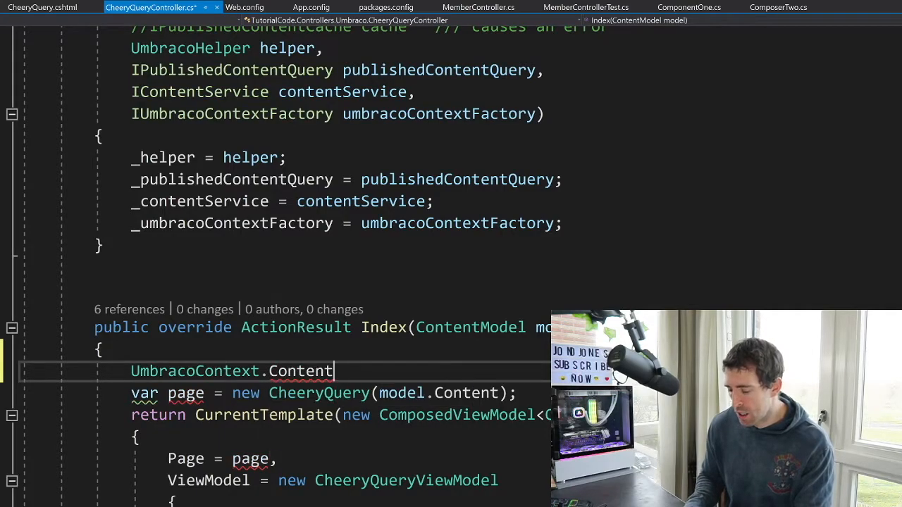
pyautogui.write('.G')
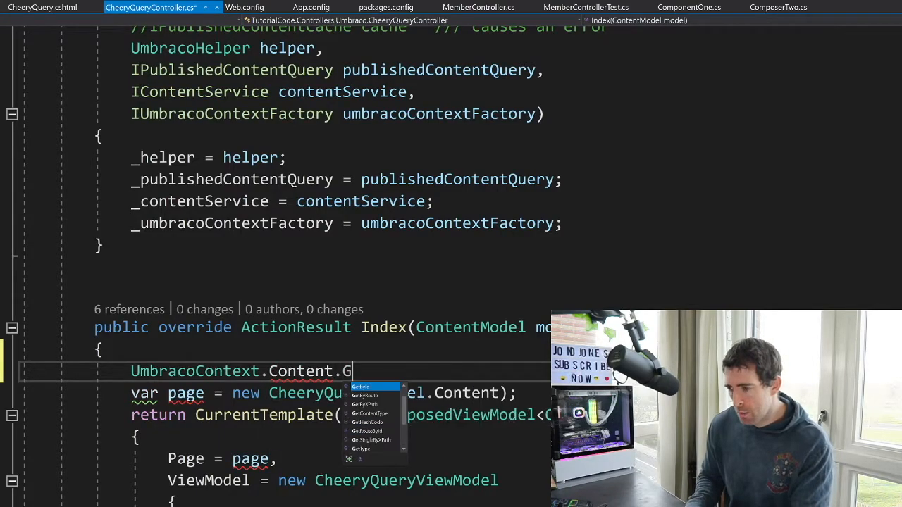
pyautogui.write('etById(5')
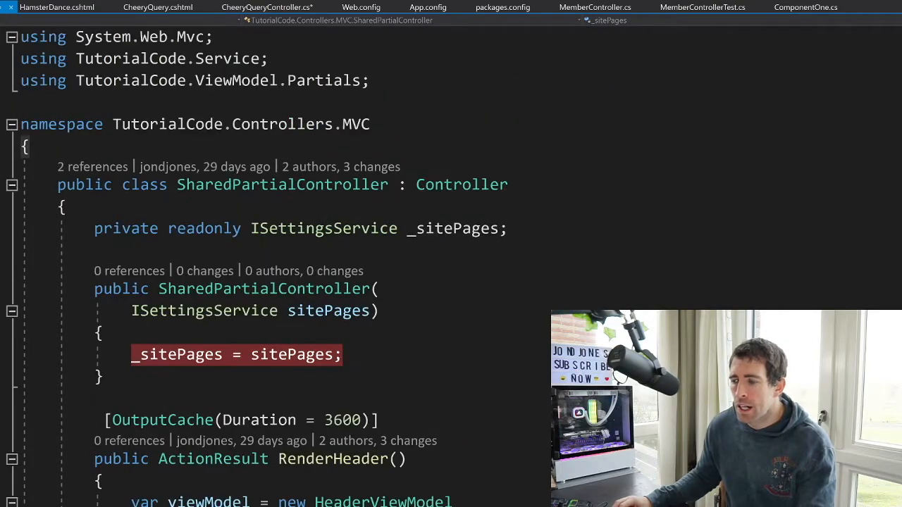
# Step: Start typing the umbraco helper parameter in SharedPartialController's constructor
pyautogui.scroll(-3)
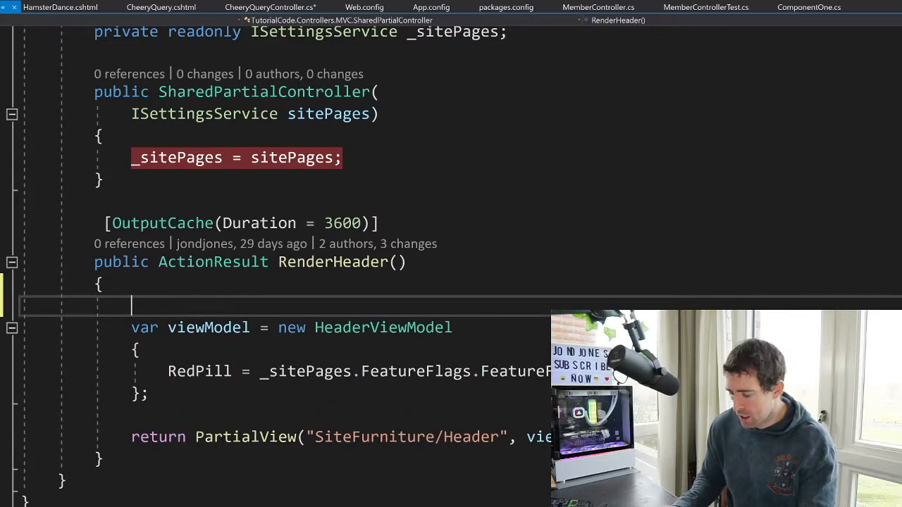
pyautogui.write('umbracoContextFactory)')
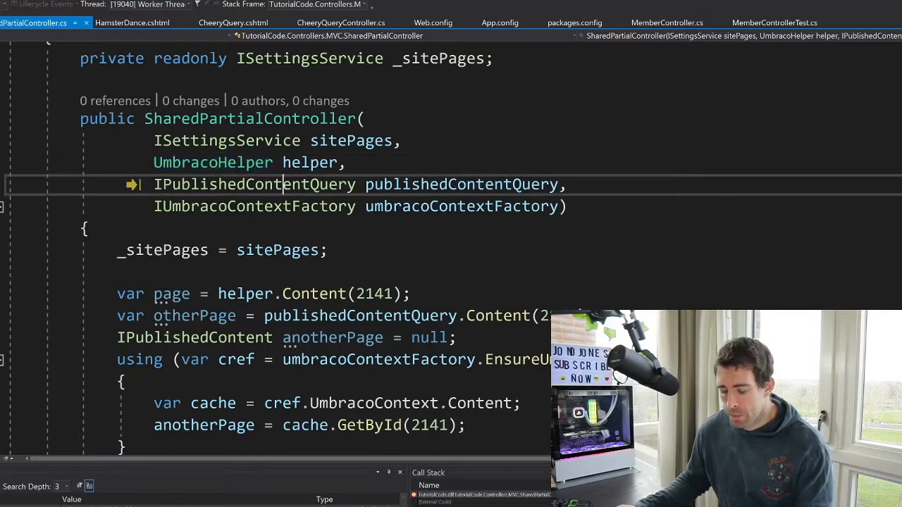
# Step: Highlight the IPublishedContentQuery parameter type and scroll through the constructor while debugging
pyautogui.doubleClick(254, 184)
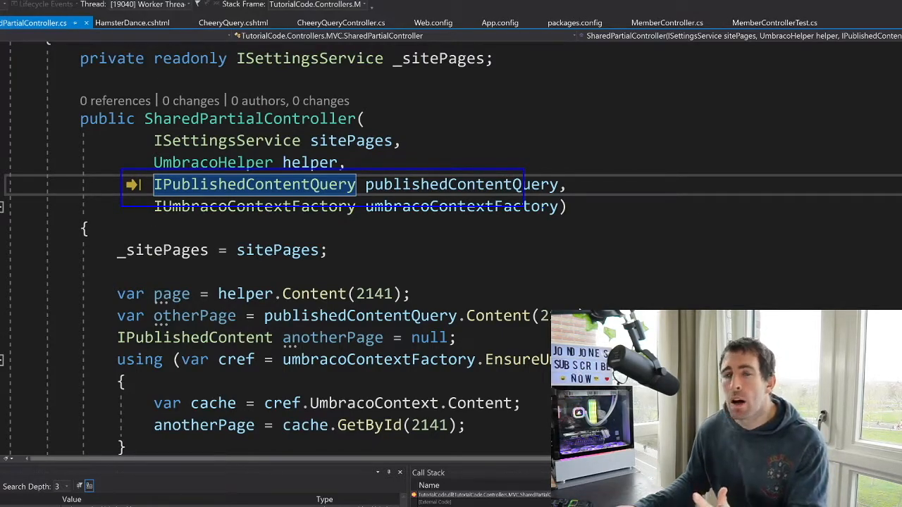
pyautogui.scroll(-3)
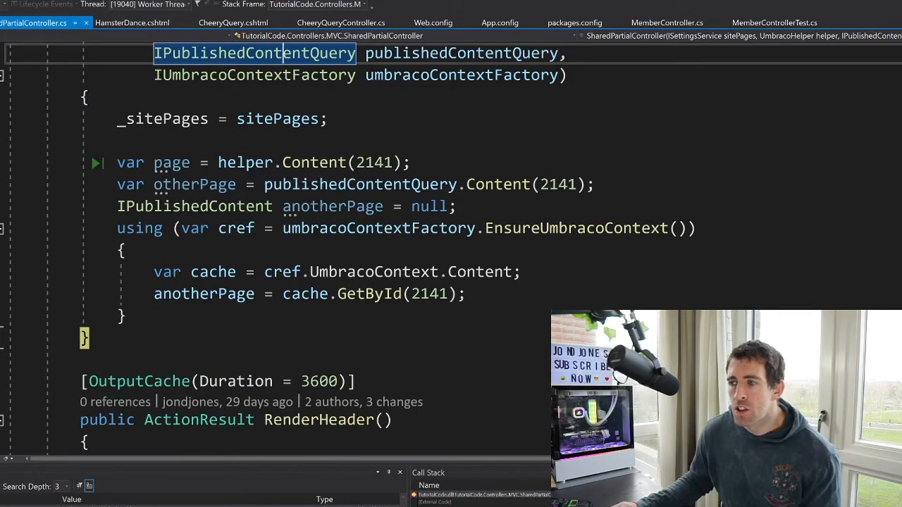
pyautogui.moveTo(171, 162)
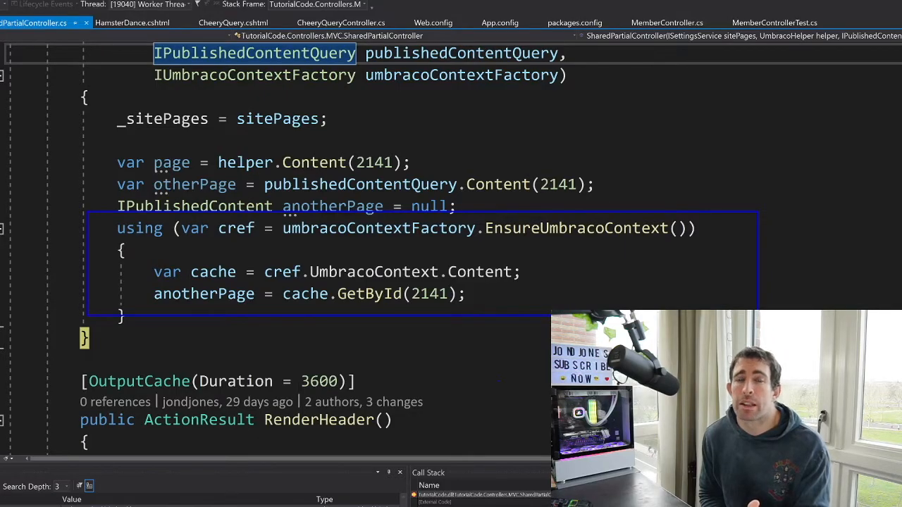
# Step: Return to the CheeryQueryController.cs code
pyautogui.click(342, 22)
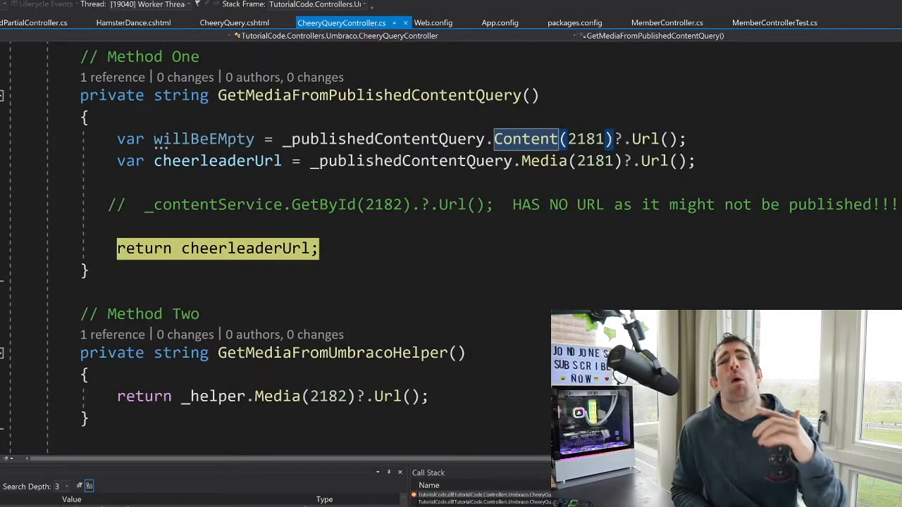